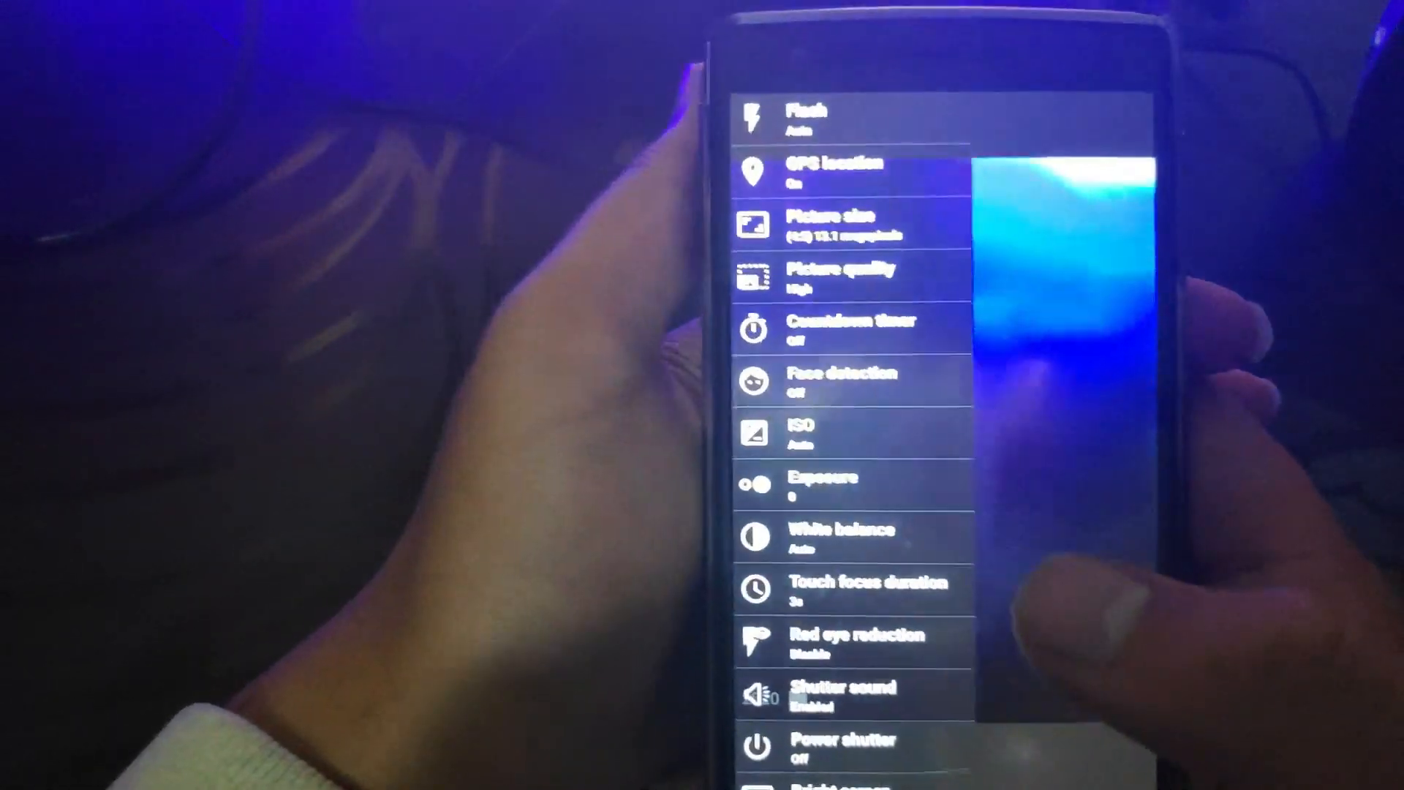
scroll("down", 3)
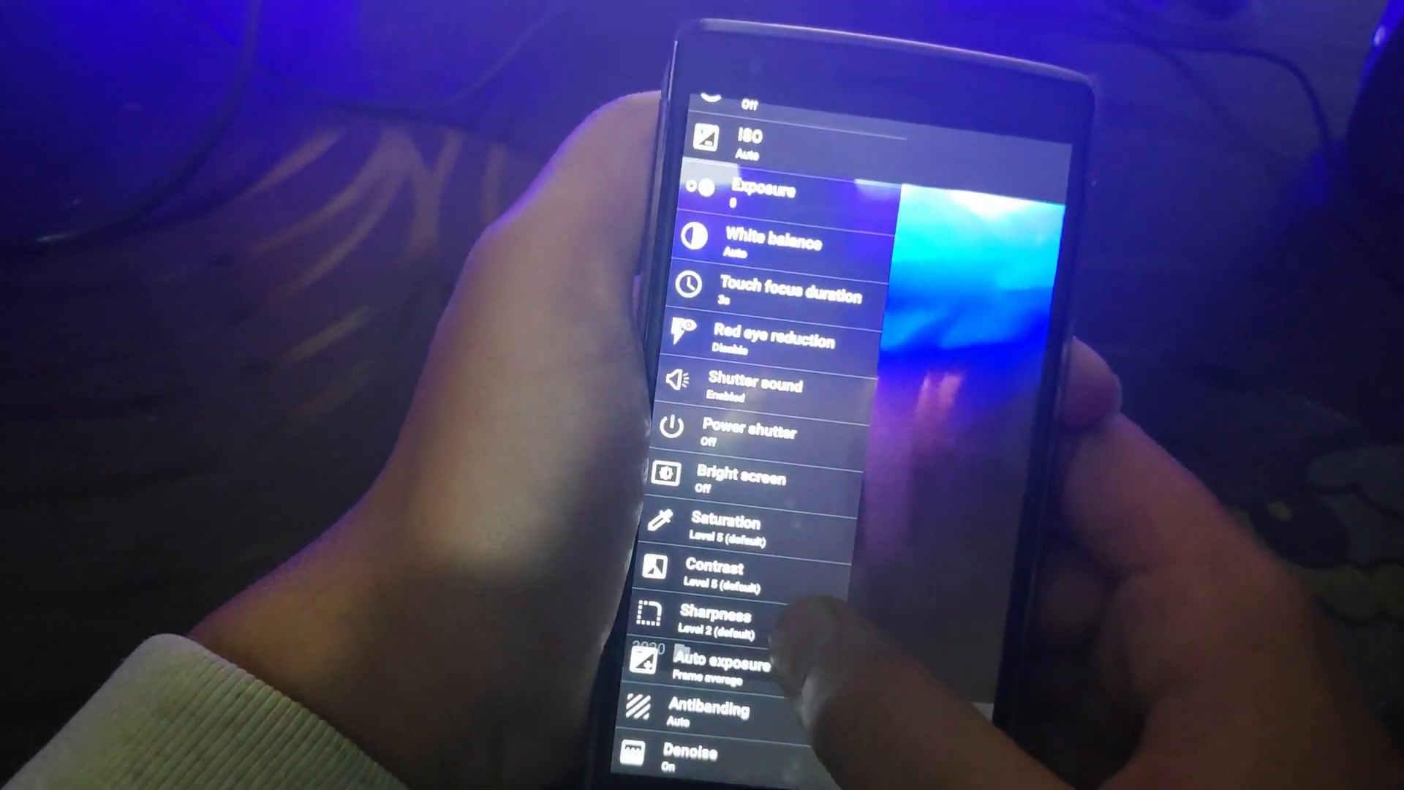